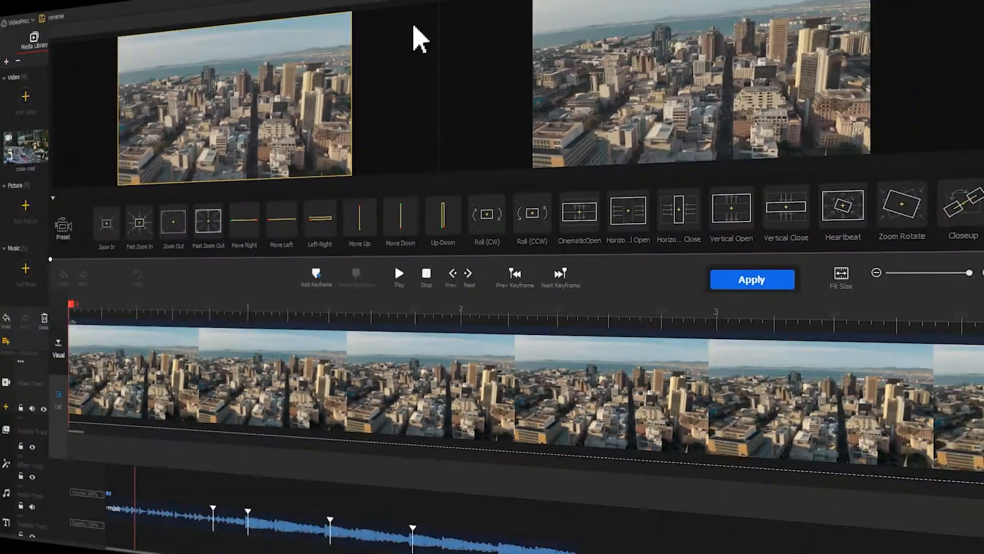
# Add the CinematicOpen motion preset to the aerial city clip and preview it
pyautogui.click(578, 216)
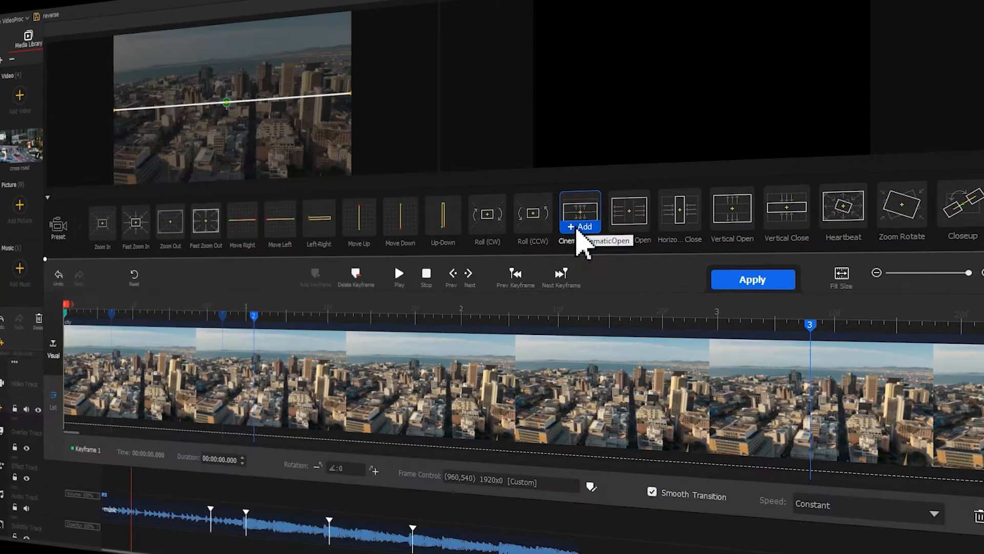
pyautogui.click(400, 273)
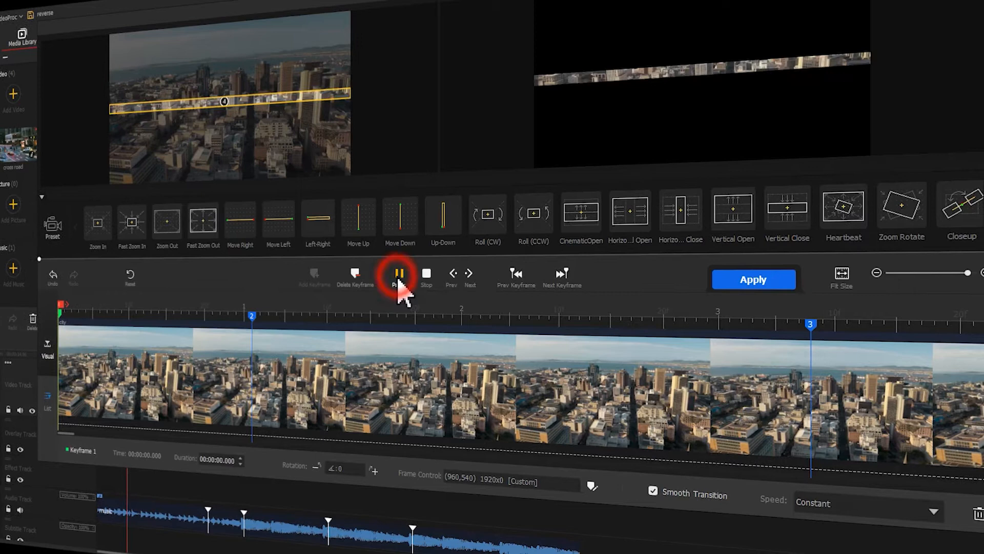
pyautogui.click(400, 273)
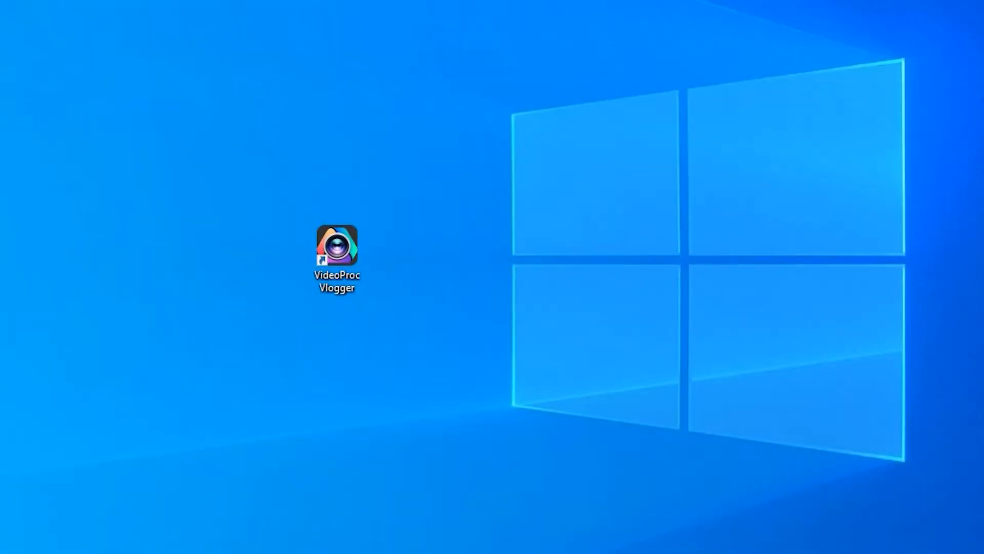
# Launch VideoProc Vlogger from the desktop icon and start a new project named 'reverse trend'
pyautogui.doubleClick(335, 245)
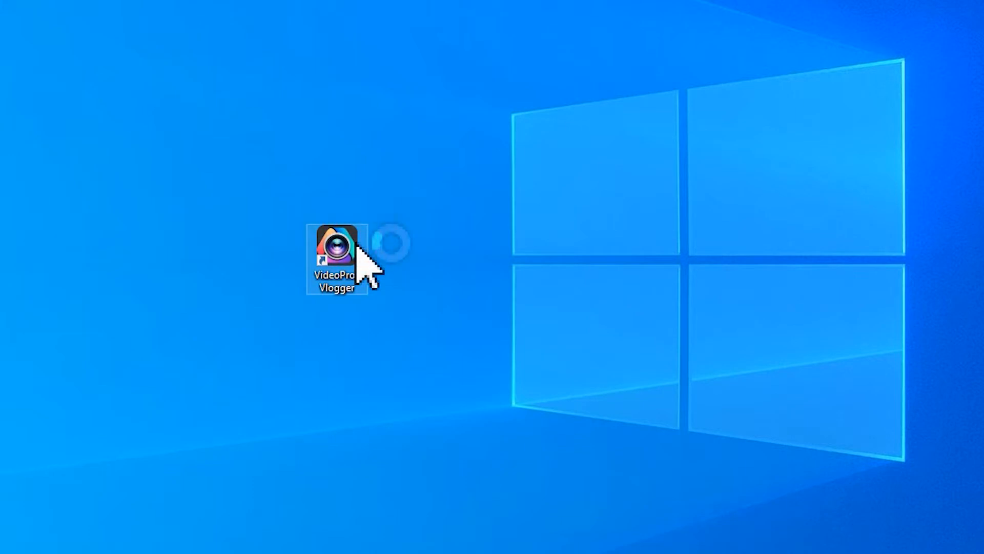
pyautogui.doubleClick(335, 248)
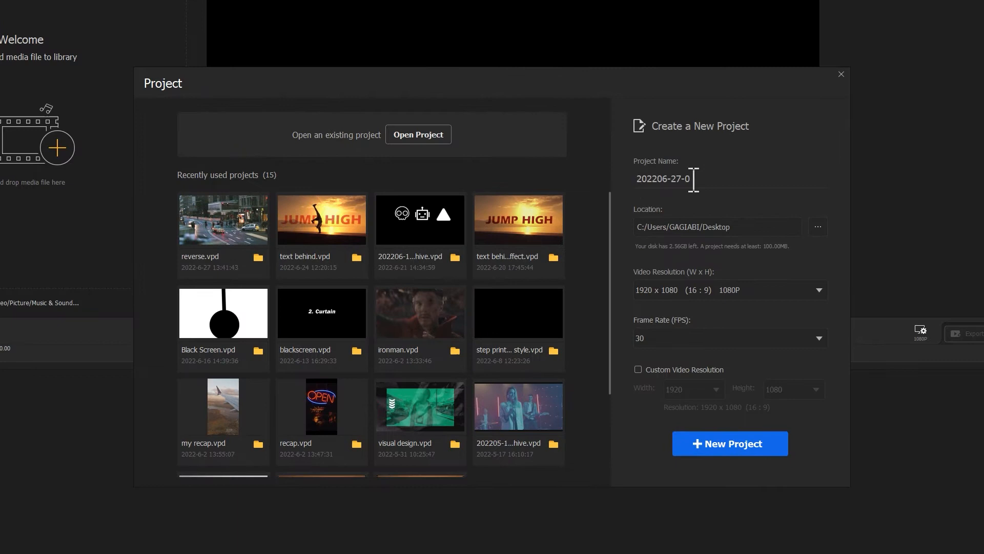
pyautogui.write('reverse trend')
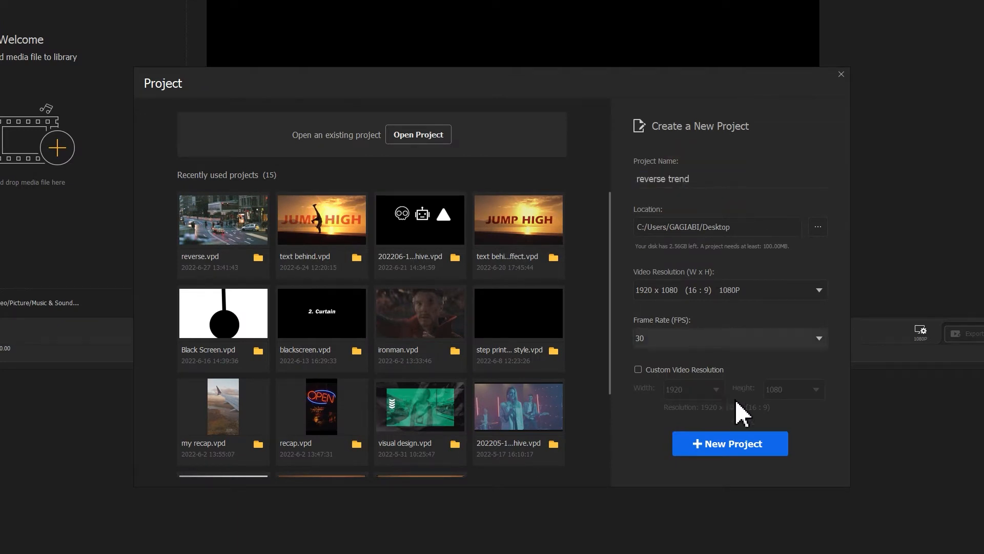
pyautogui.click(729, 443)
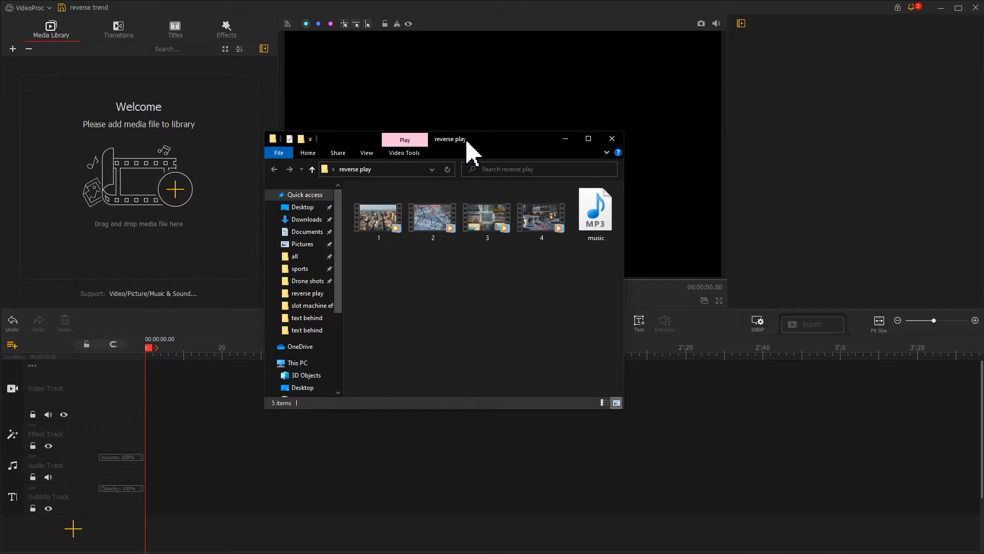
pyautogui.moveTo(626, 285)
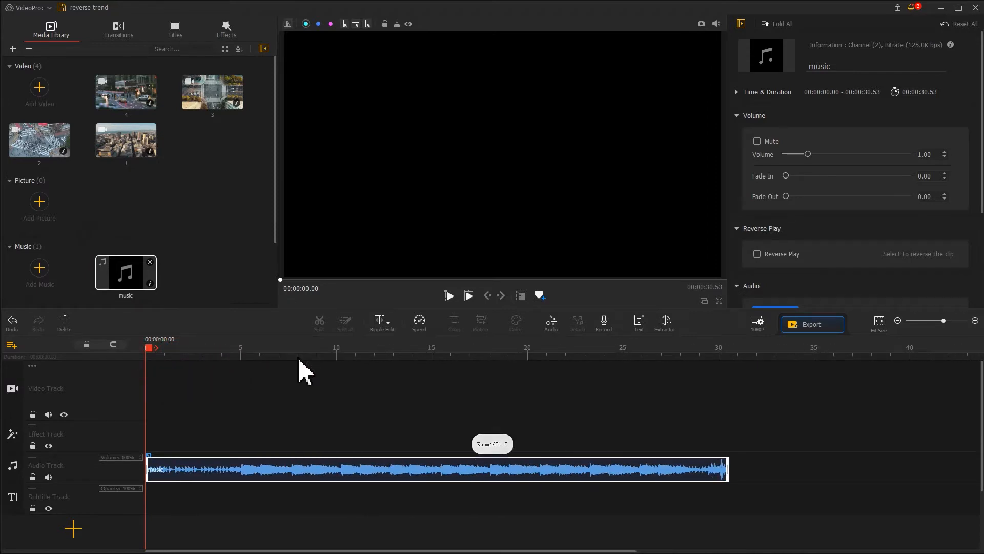
# Play the music and add beat markers at roughly 3.9, 5.1, 7.8 and 10 seconds
pyautogui.click(449, 295)
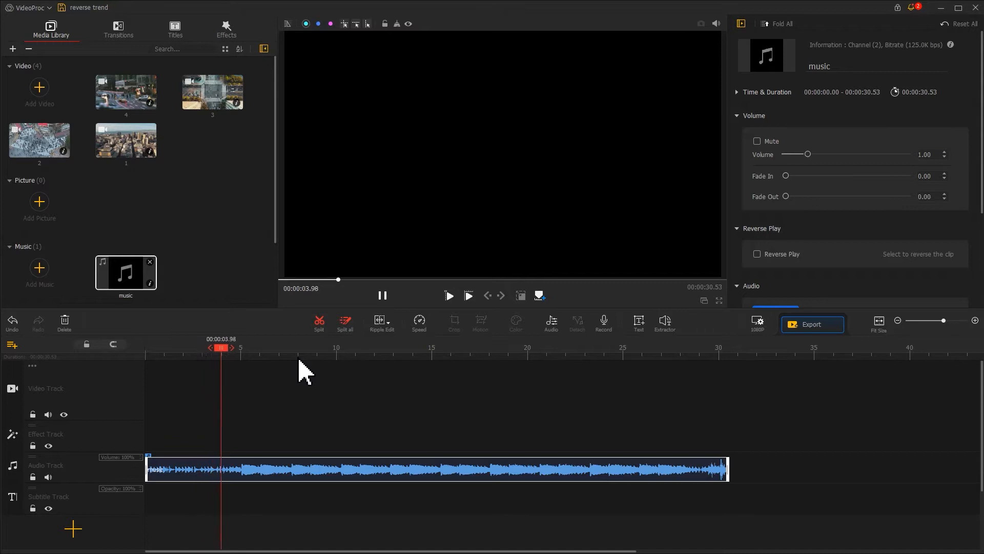
pyautogui.click(230, 347)
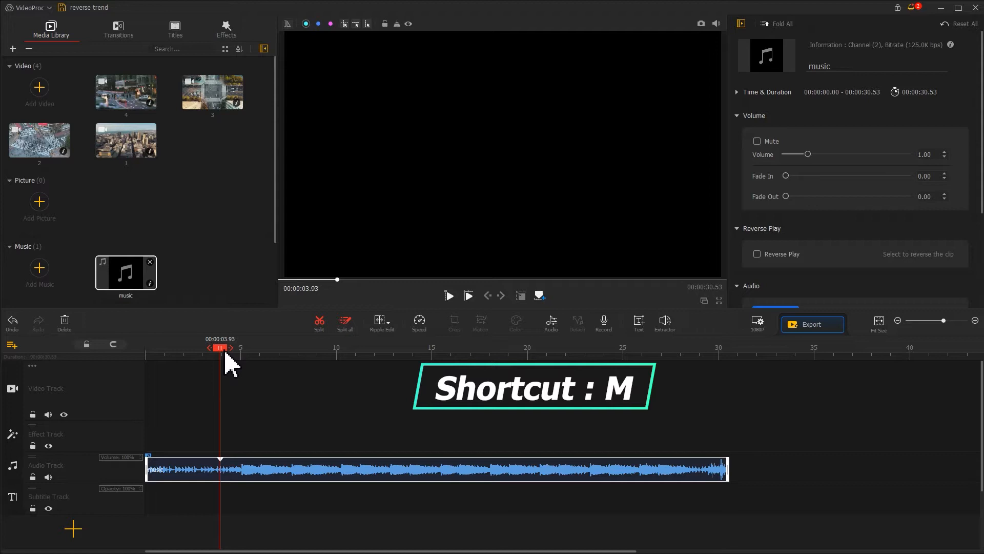
pyautogui.click(449, 296)
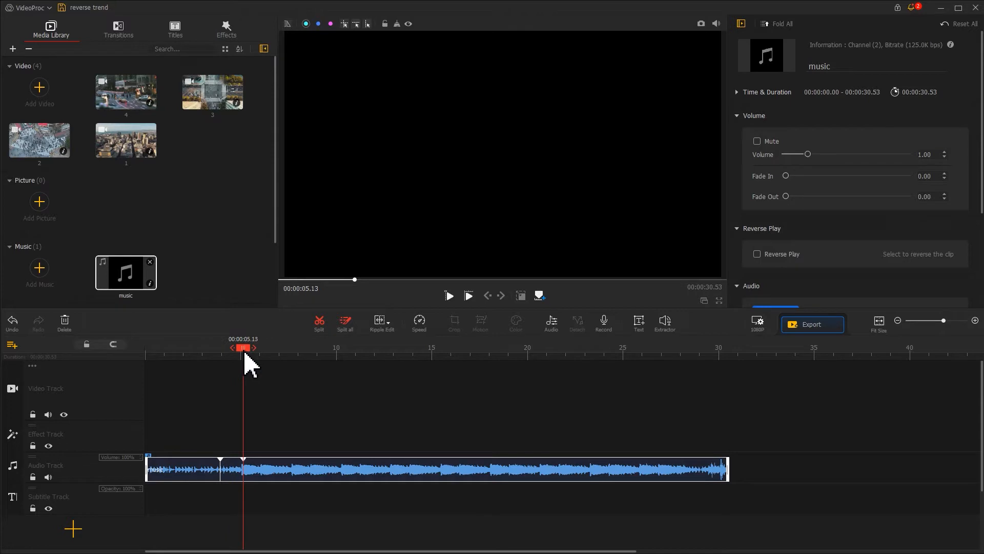
pyautogui.click(449, 296)
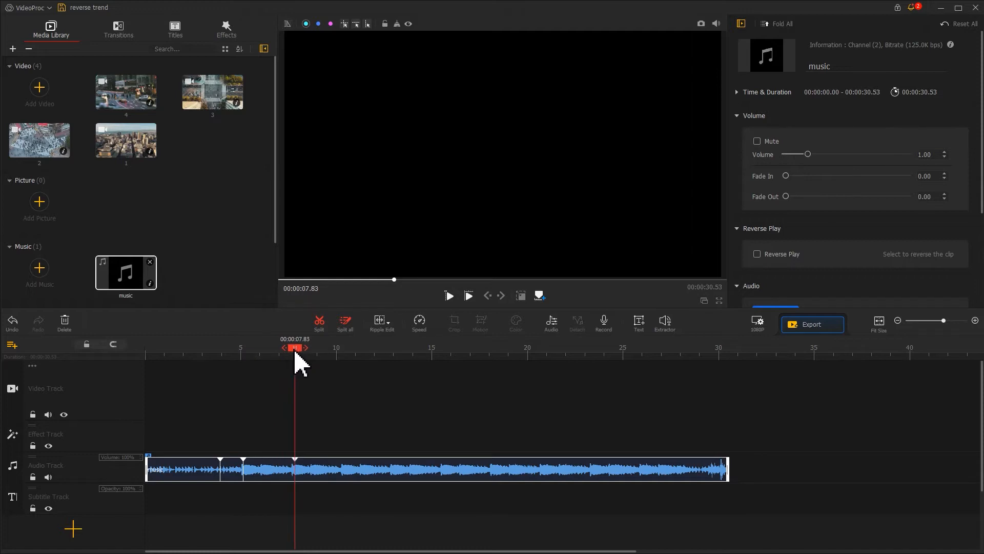
pyautogui.click(448, 296)
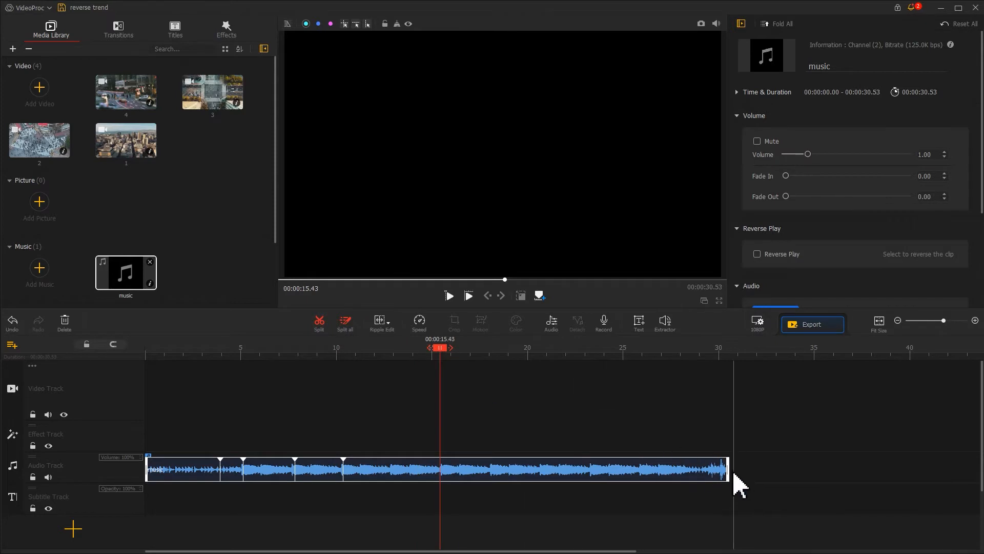
# Trim the music clip to about 18 seconds and give it a 1.85-second fade-out
pyautogui.moveTo(725, 467); pyautogui.dragTo(492, 463)
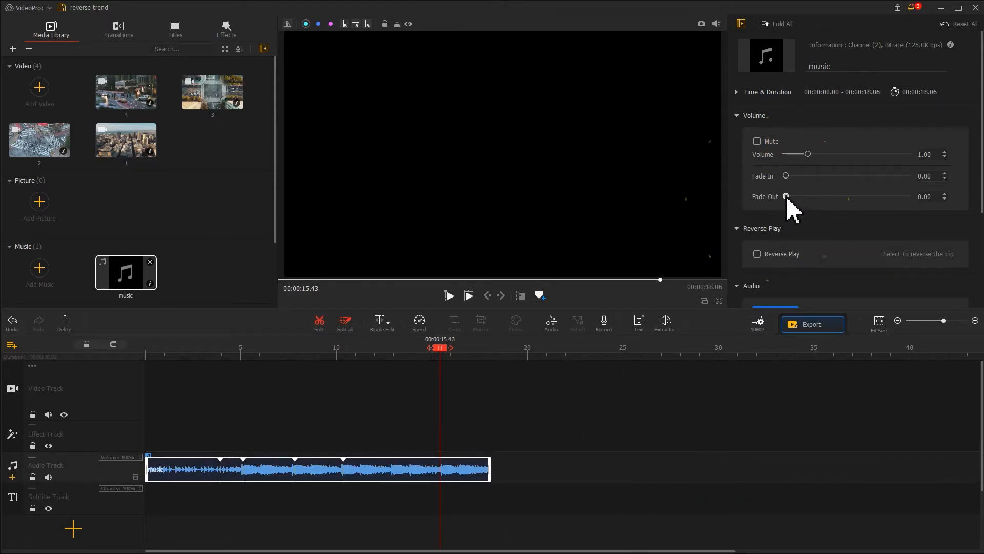
pyautogui.moveTo(785, 196); pyautogui.dragTo(808, 196)
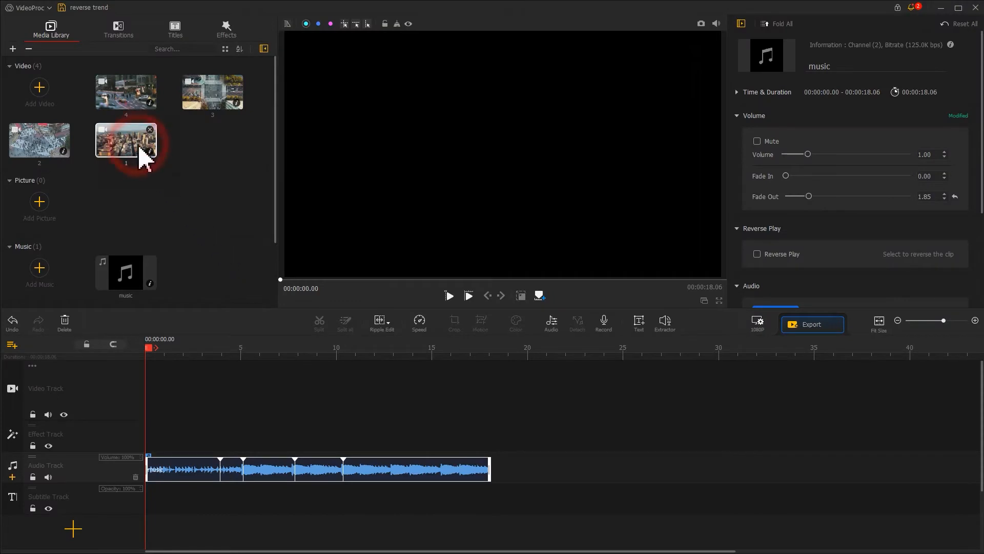
# Place the aerial clip on the video track and move the playhead to the 5.13-second beat
pyautogui.moveTo(126, 140); pyautogui.dragTo(252, 389)
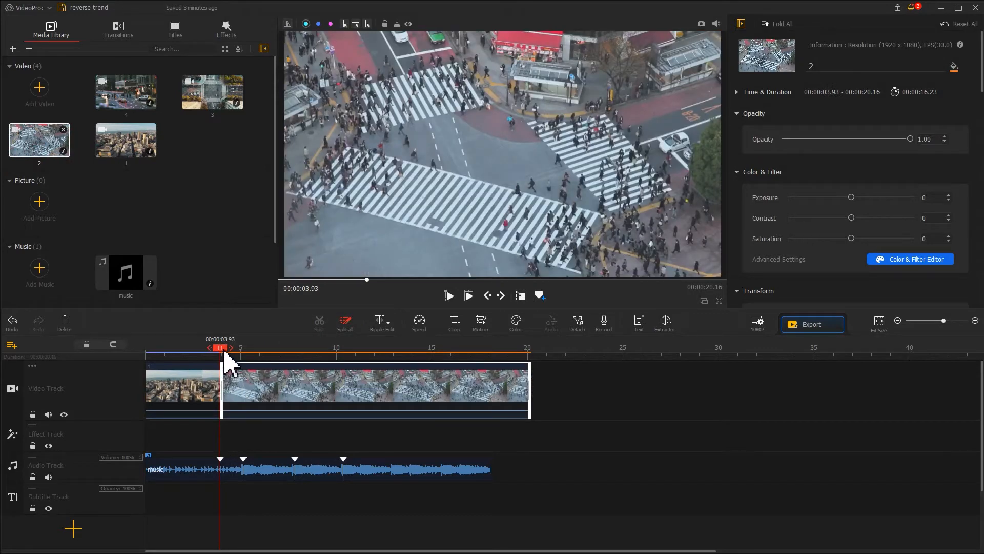
pyautogui.click(449, 296)
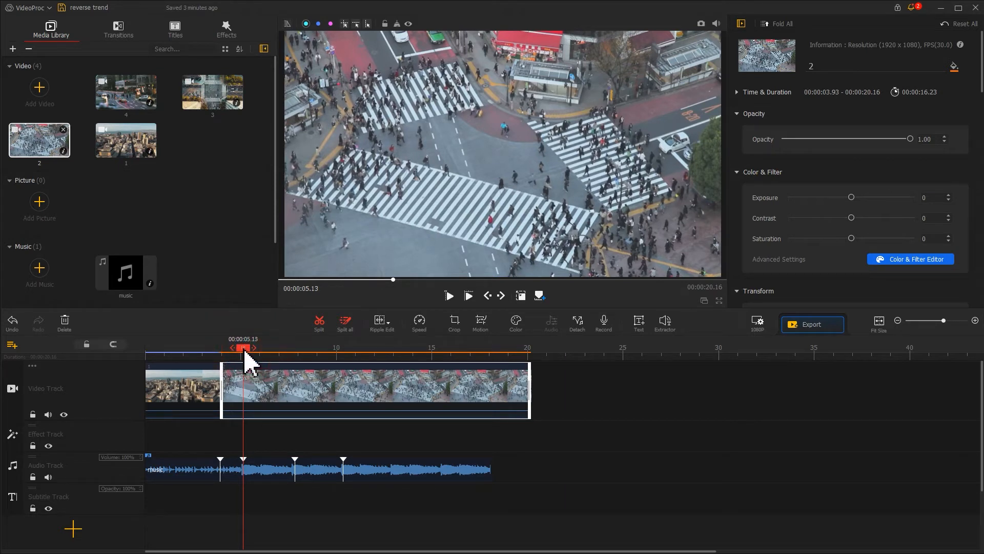
pyautogui.click(320, 320)
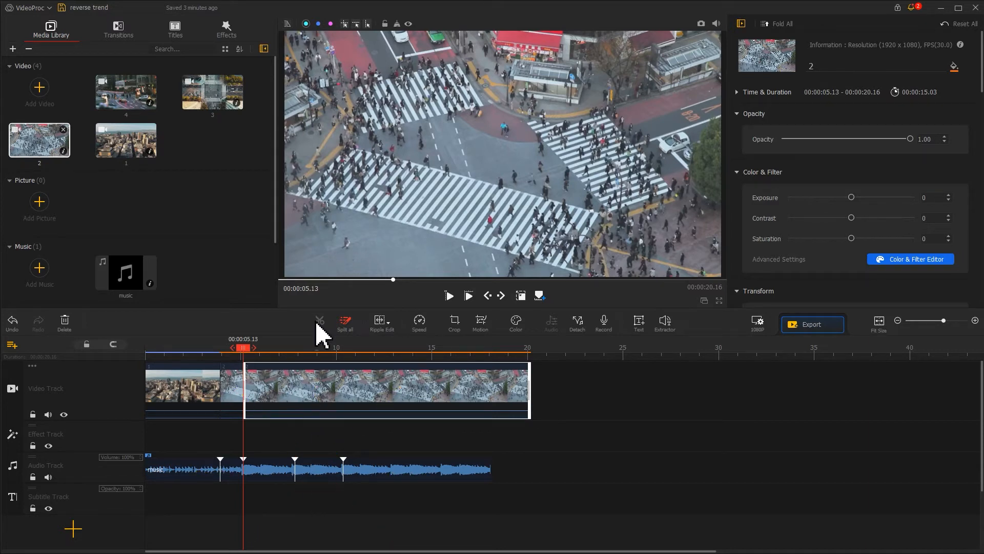
# Split the crossing clip from 5.13 seconds into short pieces, stepping forward between splits
pyautogui.click(501, 295)
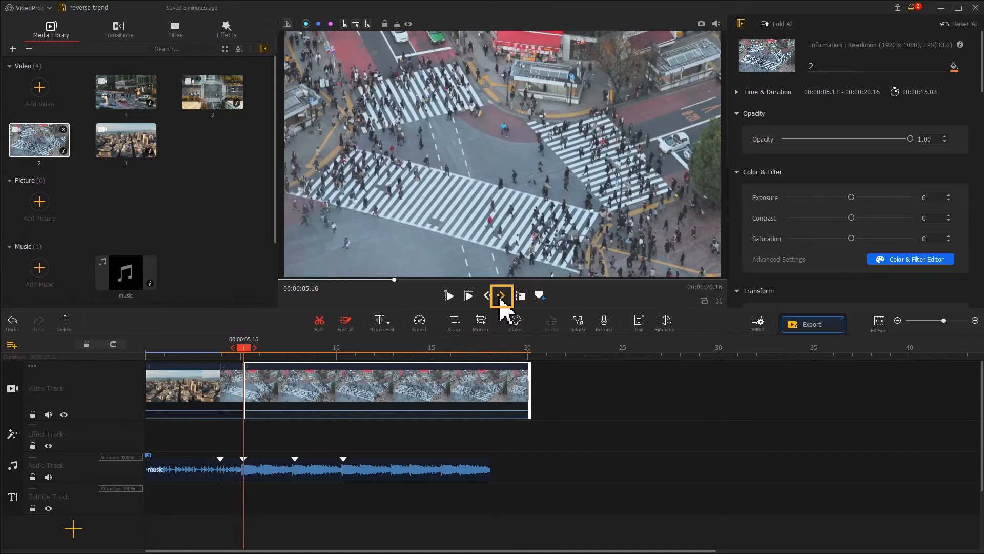
pyautogui.click(501, 296)
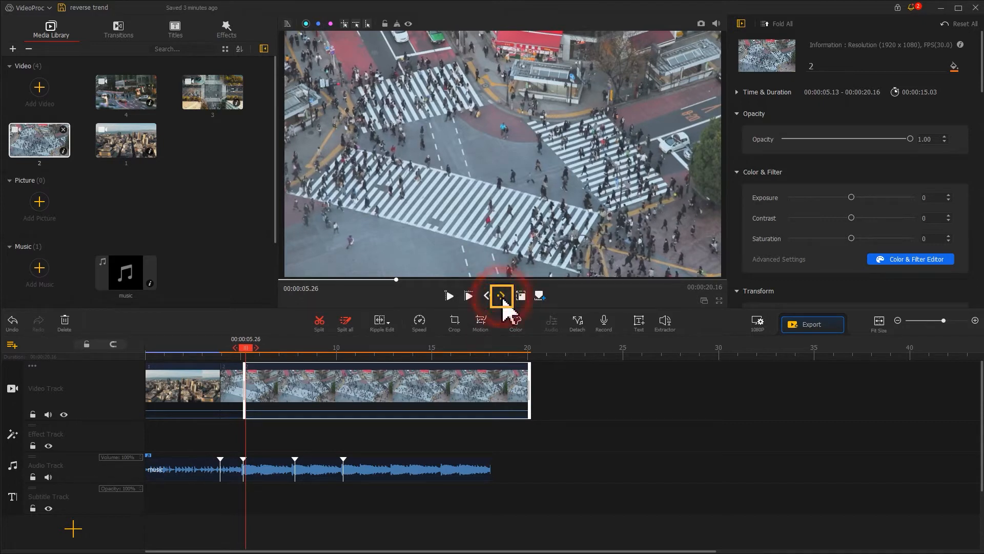
pyautogui.click(500, 295)
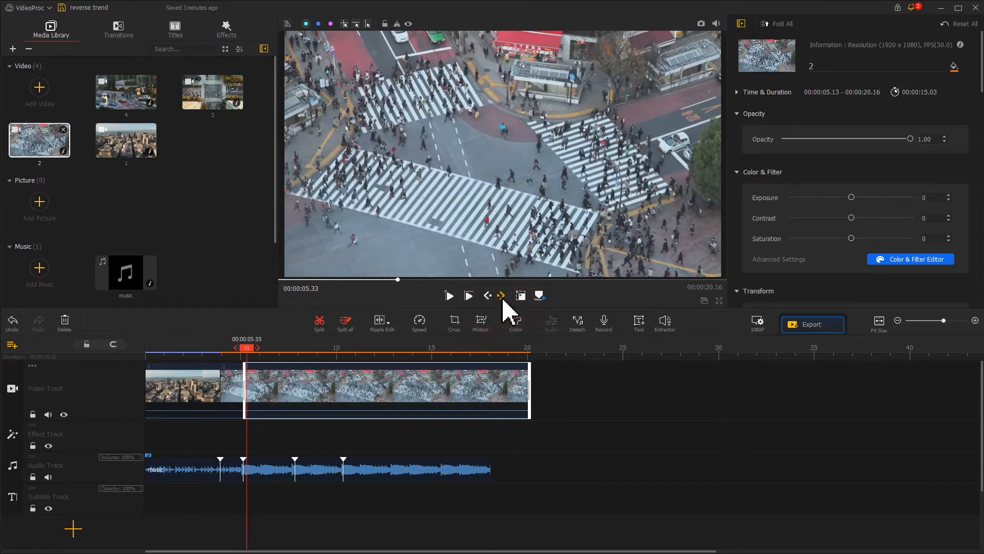
pyautogui.click(500, 295)
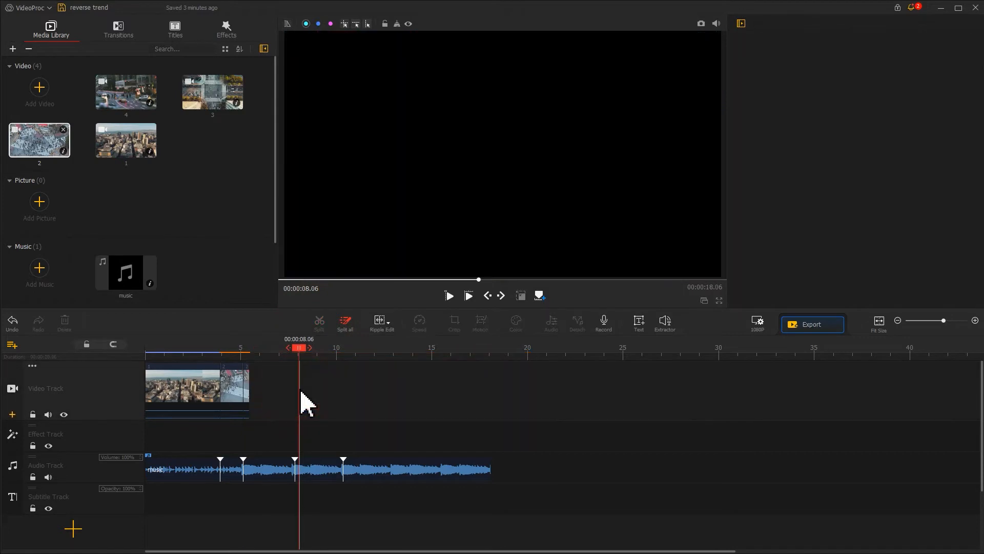
pyautogui.click(245, 386)
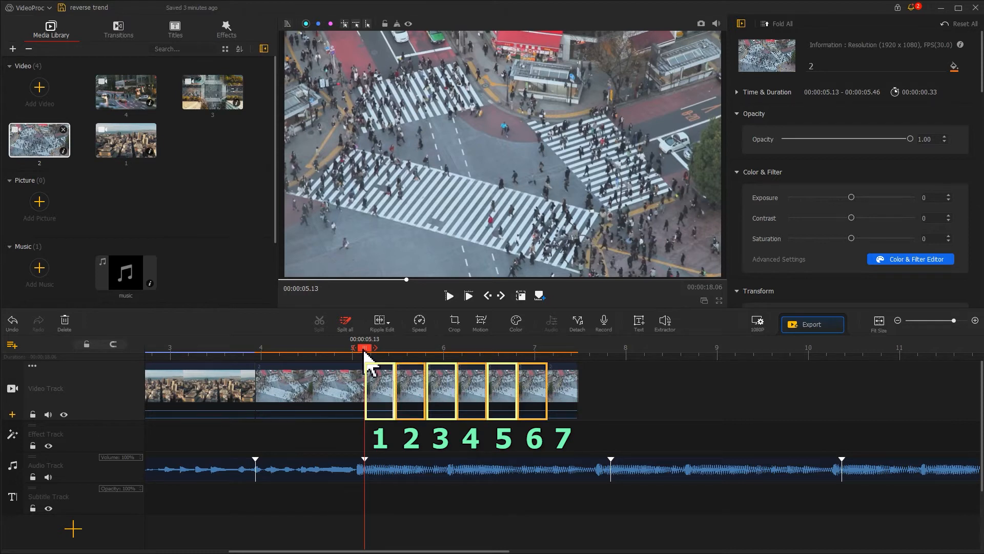
# Turn on Reverse Play for two adjacent short pieces of the crossing clip
pyautogui.click(408, 382)
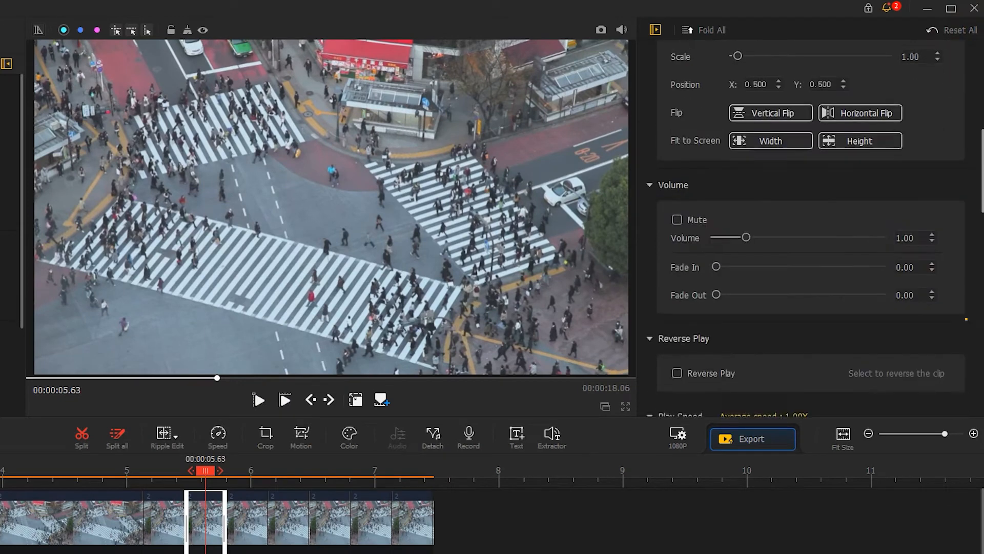
pyautogui.scroll(-3)
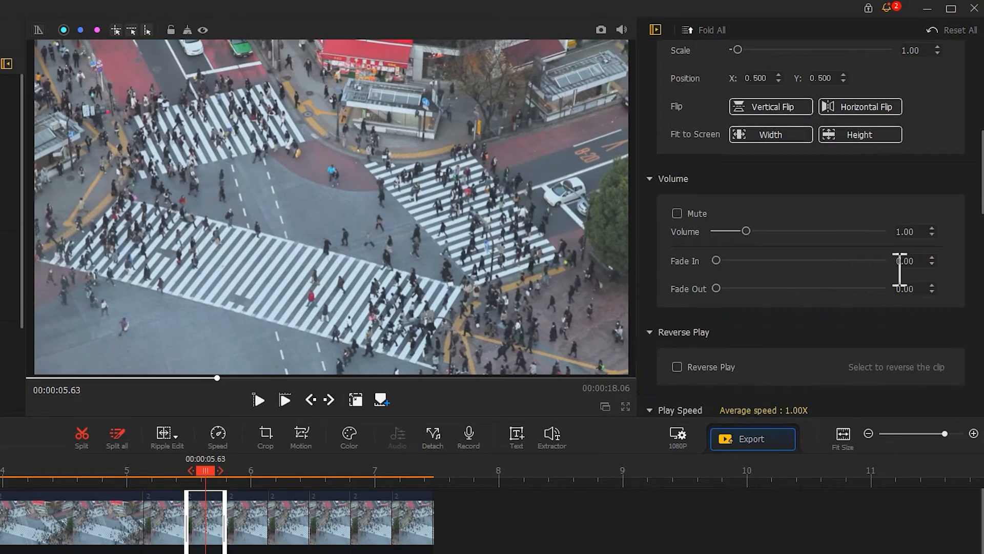
pyautogui.click(677, 367)
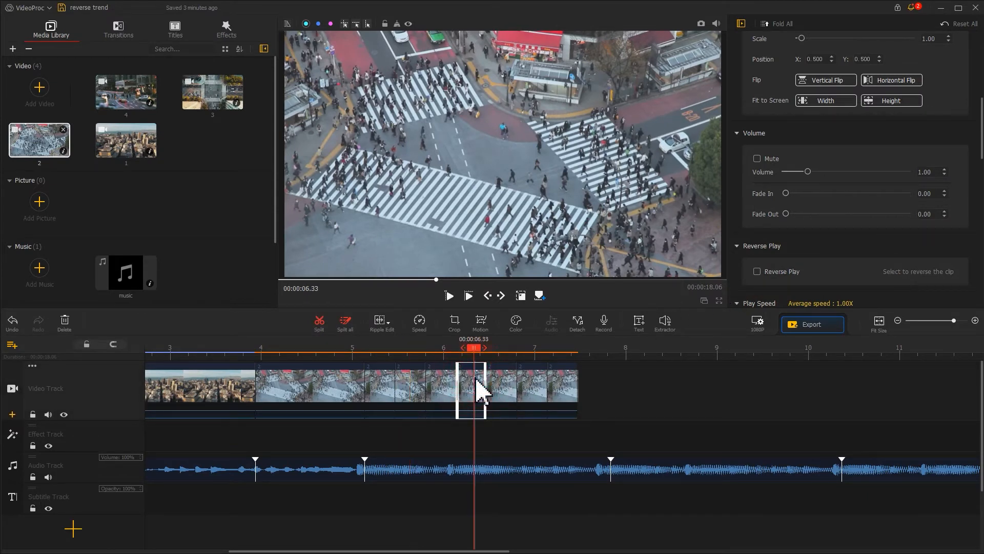
pyautogui.click(758, 272)
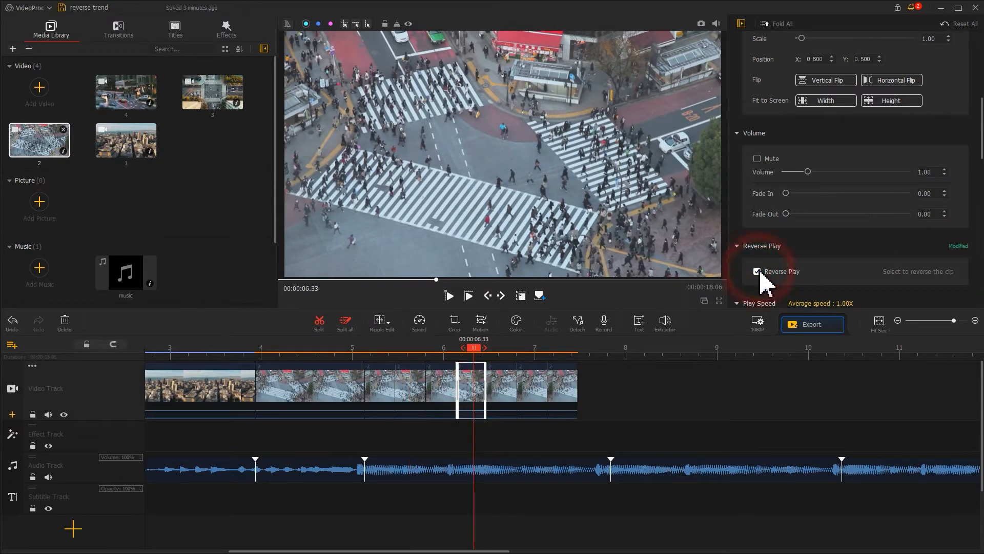
pyautogui.click(757, 271)
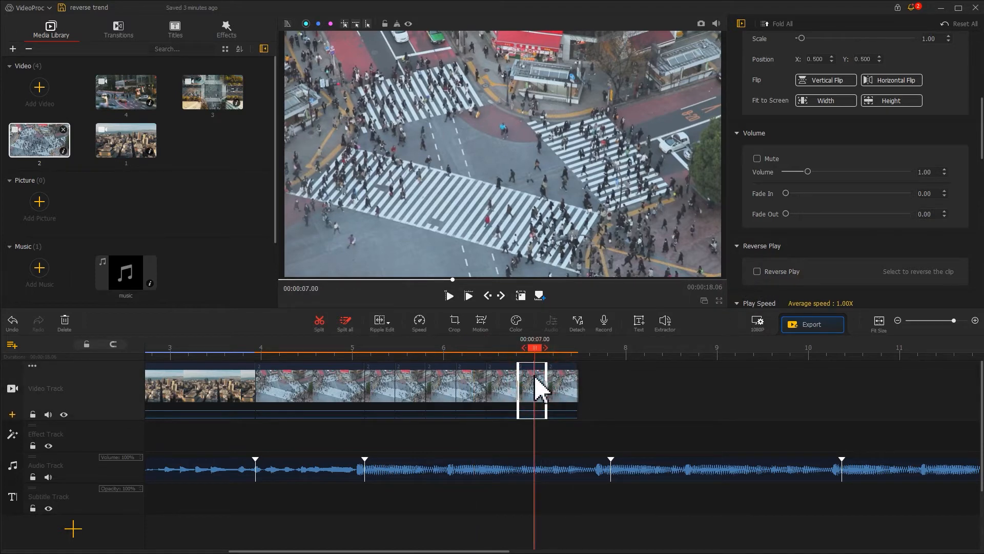
pyautogui.click(757, 271)
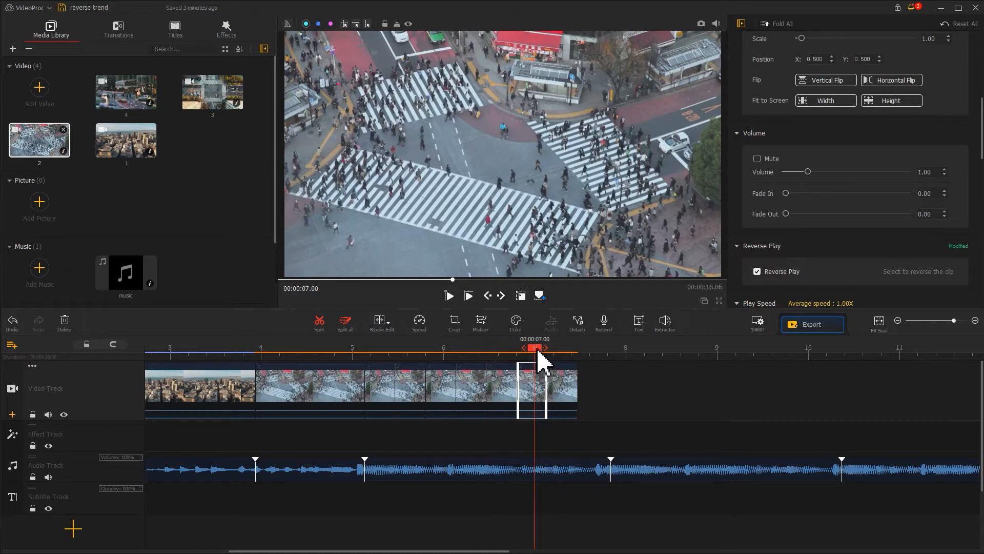
pyautogui.click(449, 295)
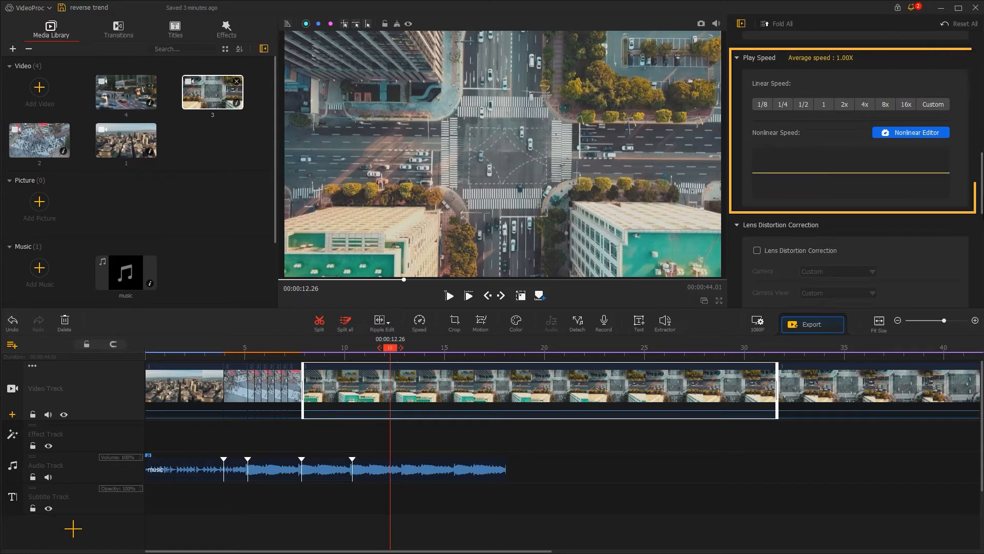
# Set the traffic intersection clip to 4x linear speed and step the playhead forward
pyautogui.click(864, 104)
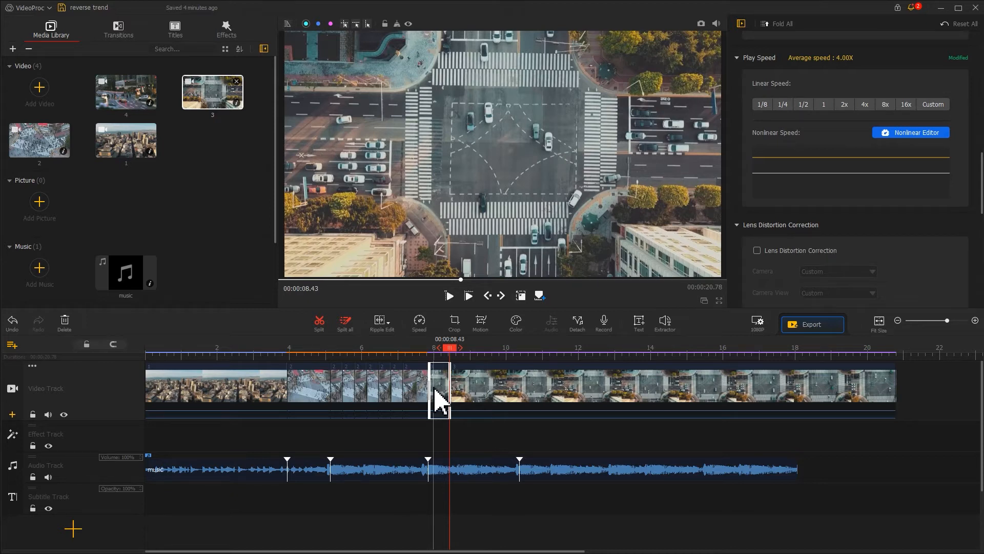
pyautogui.moveTo(490, 311)
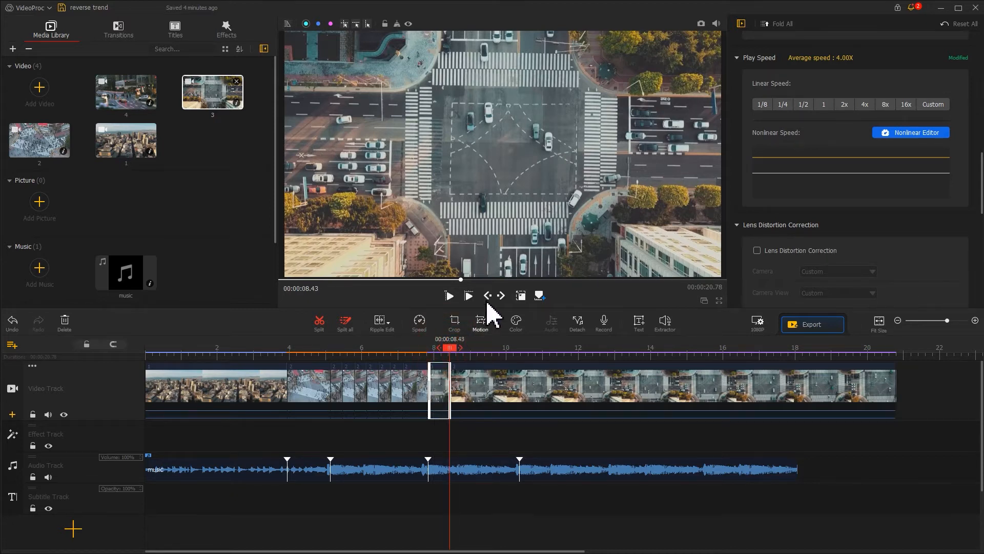
pyautogui.click(500, 295)
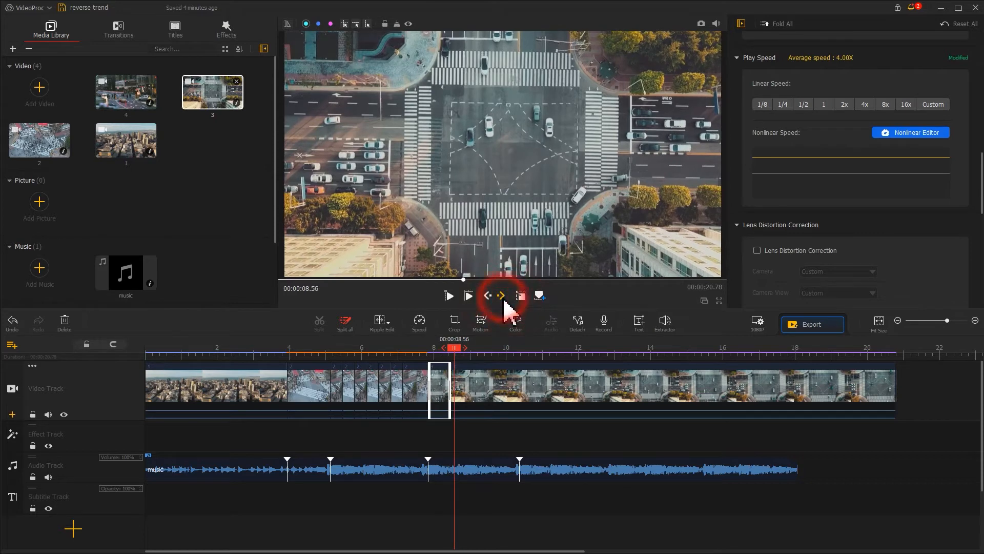
pyautogui.click(500, 295)
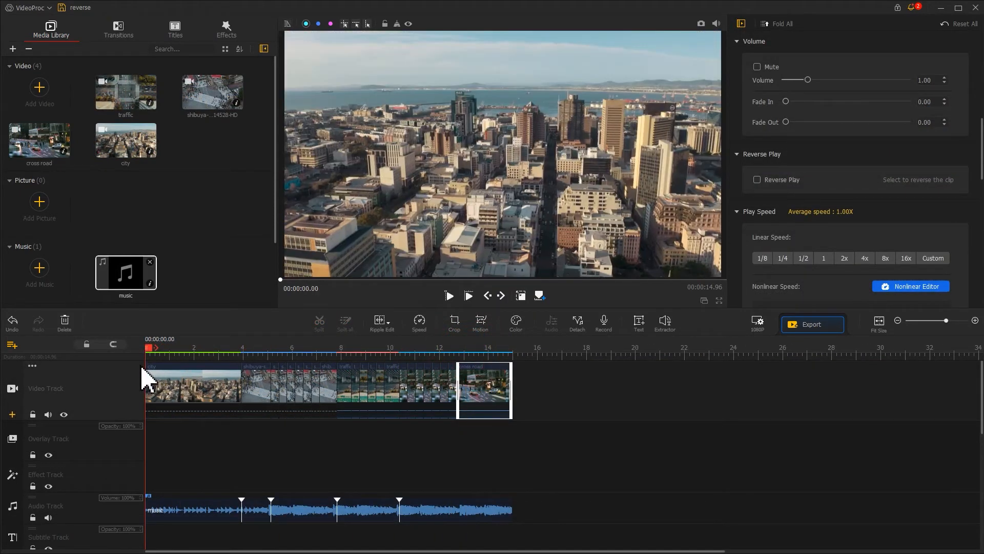
pyautogui.click(449, 295)
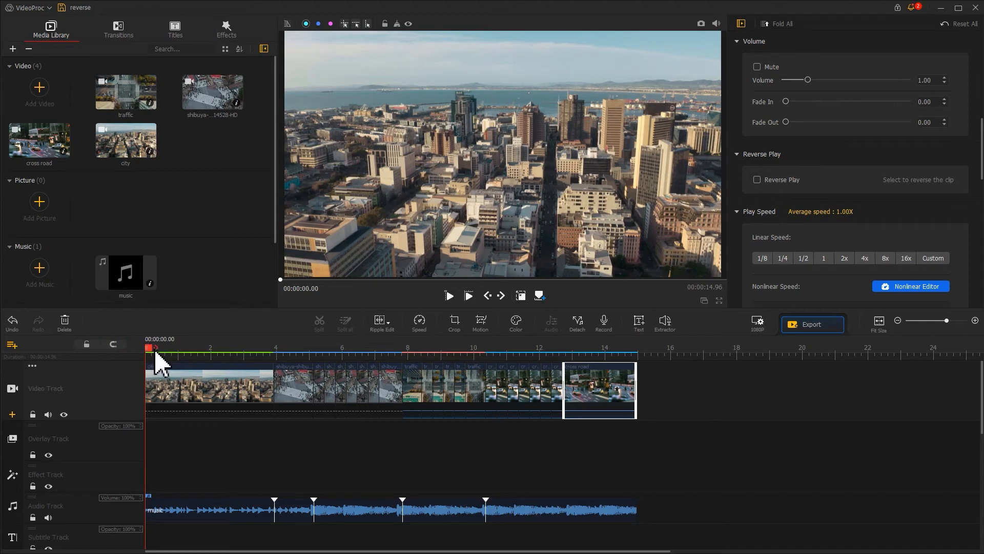
pyautogui.click(207, 389)
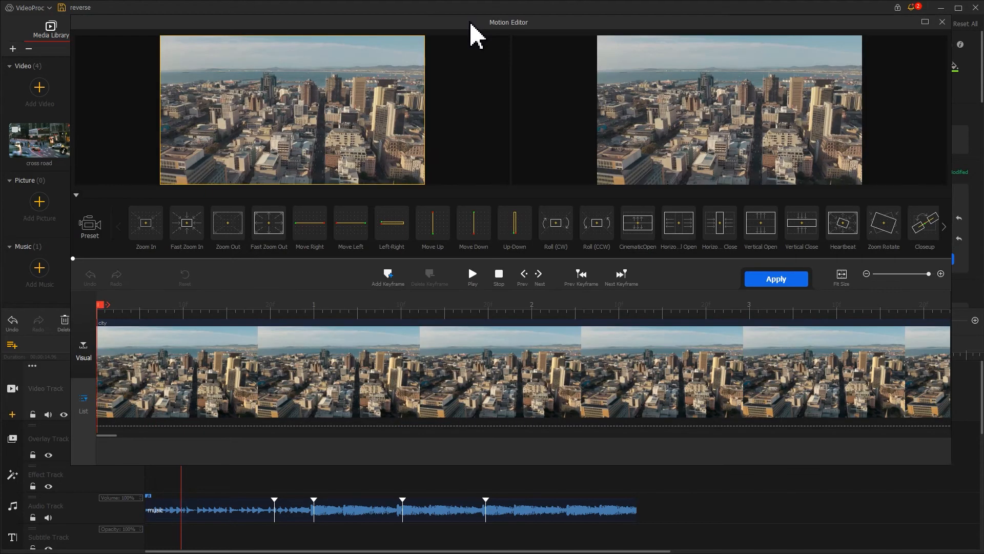
# Add the CinematicOpen motion preset to the opening city clip and preview it
pyautogui.click(636, 223)
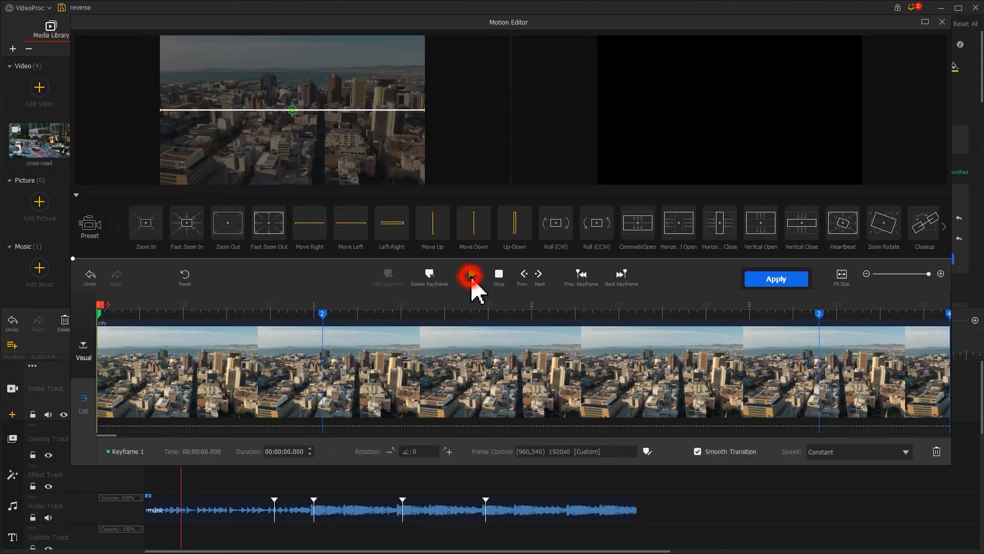
pyautogui.click(472, 275)
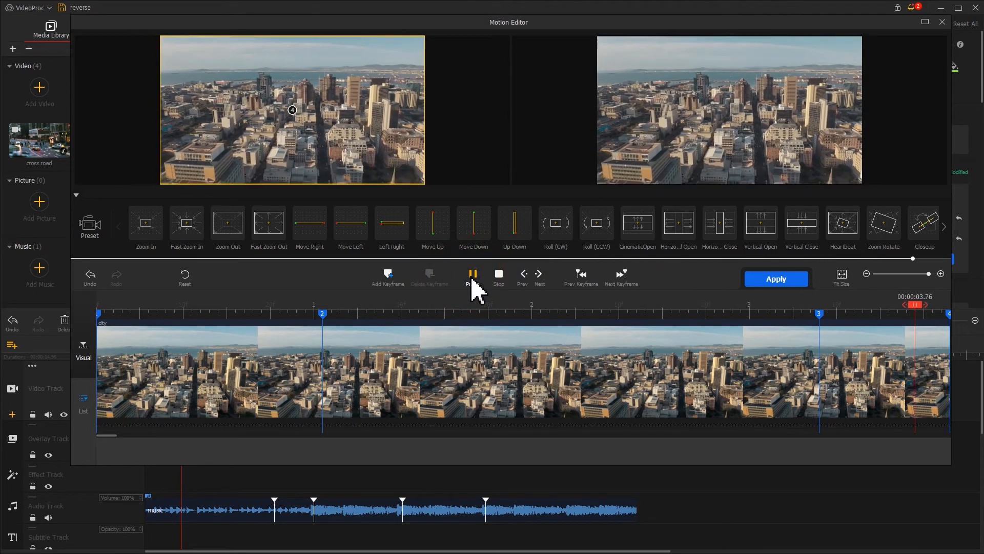
pyautogui.click(498, 274)
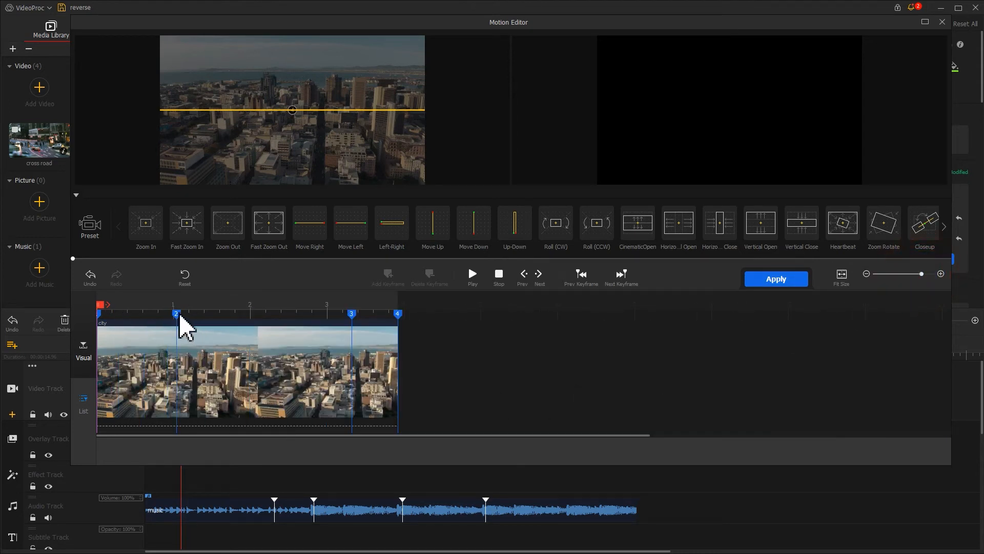
# Set motion keyframe 2 to Speed Down, preview again, and apply the motion
pyautogui.click(176, 313)
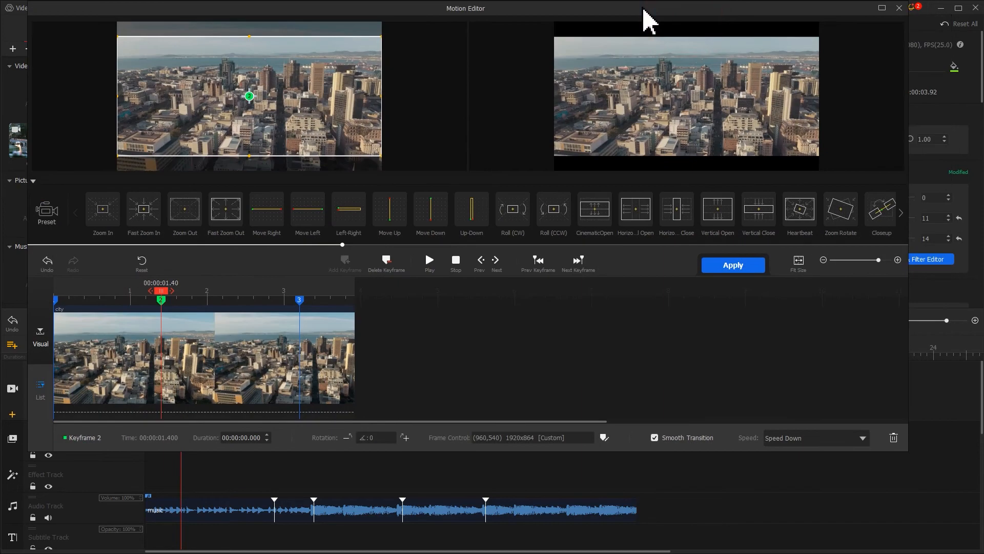
pyautogui.click(814, 437)
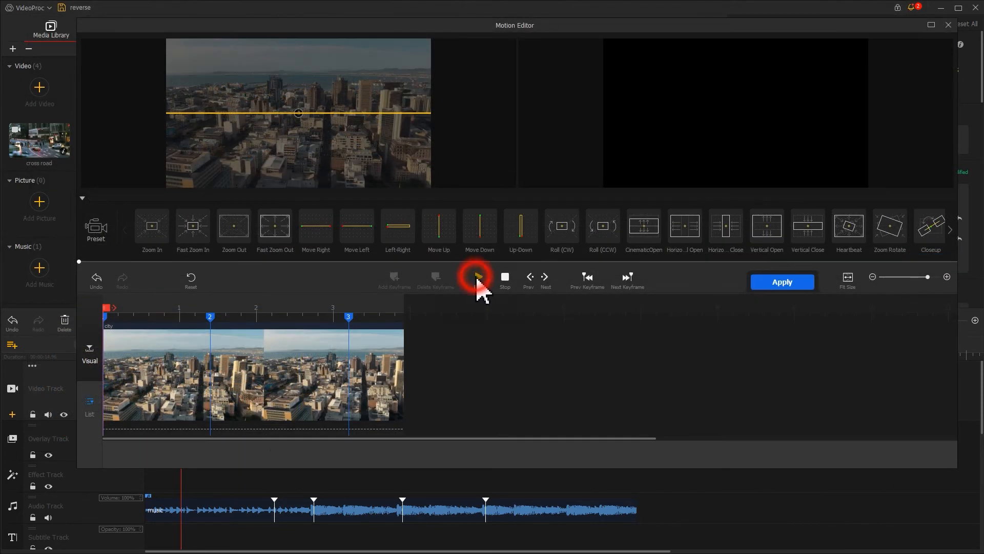
pyautogui.click(480, 277)
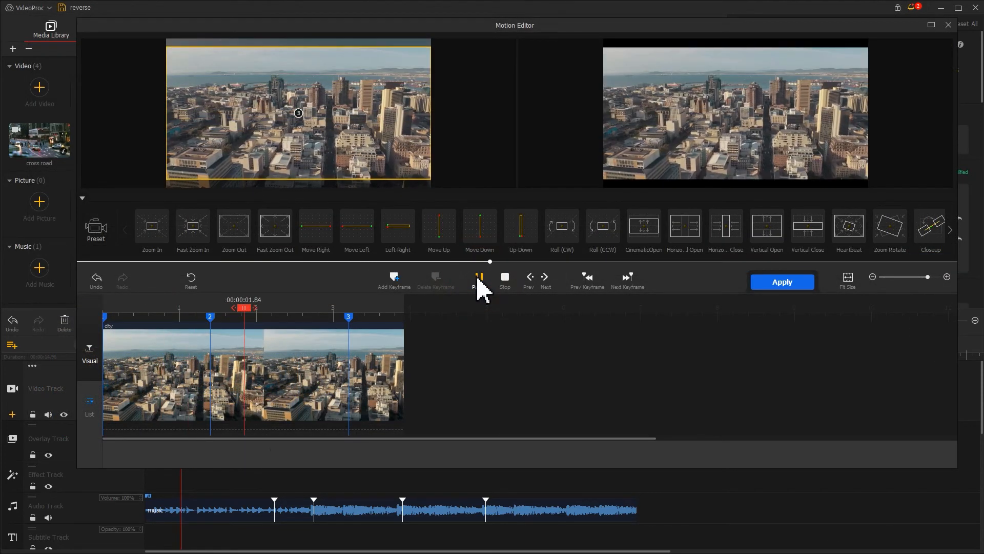
pyautogui.click(479, 277)
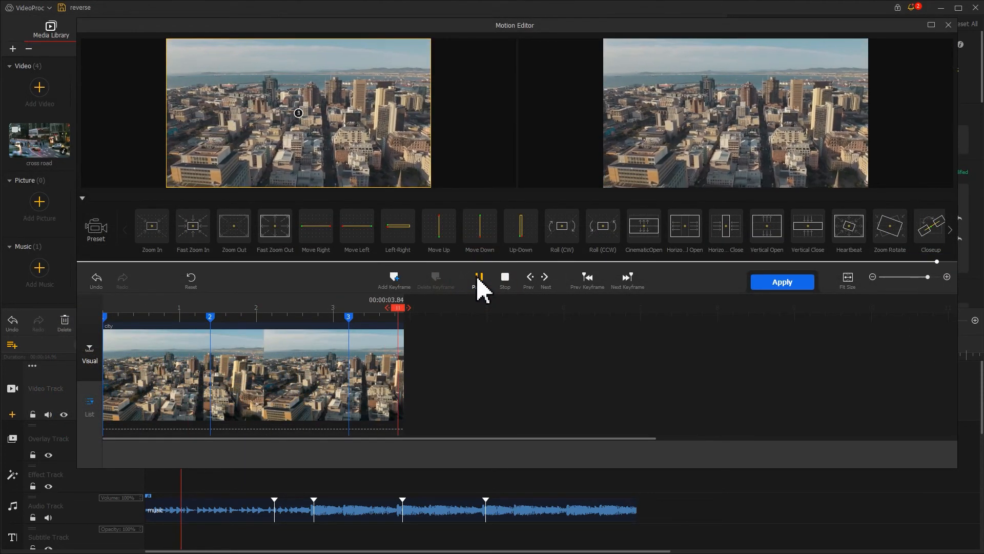
pyautogui.click(781, 281)
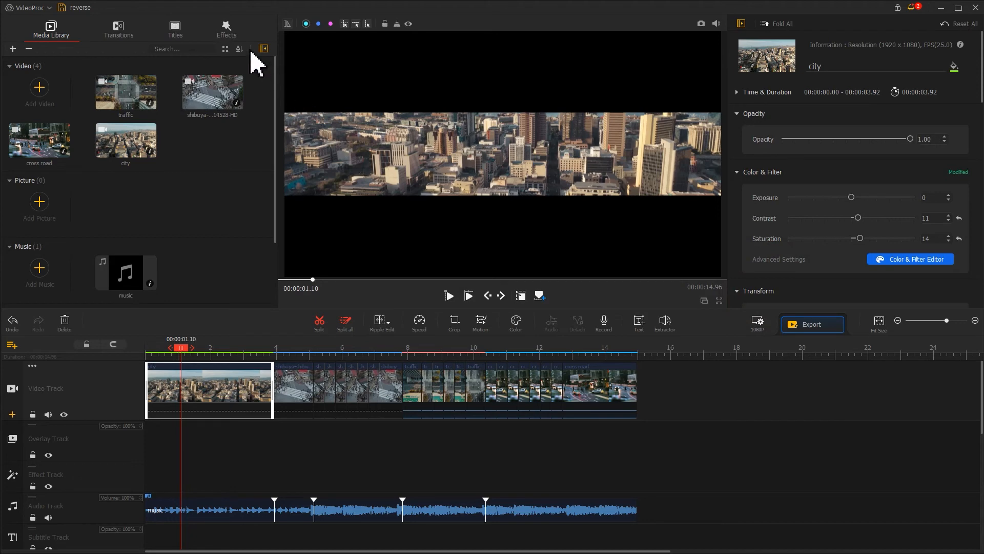
# Add two Rag glitch effects, the second trimmed to 3.93–5.0 seconds, and preview them
pyautogui.click(225, 28)
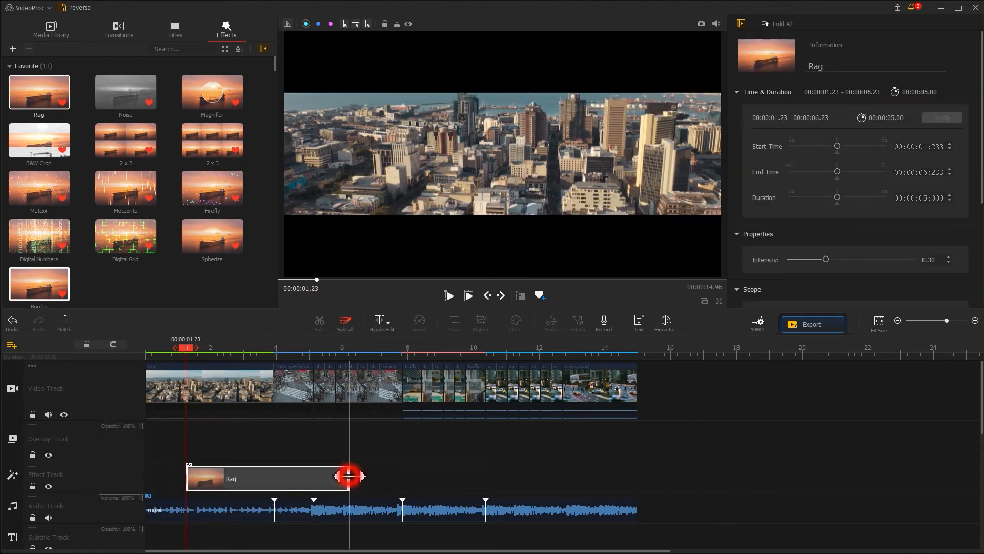
pyautogui.moveTo(352, 476); pyautogui.dragTo(238, 478)
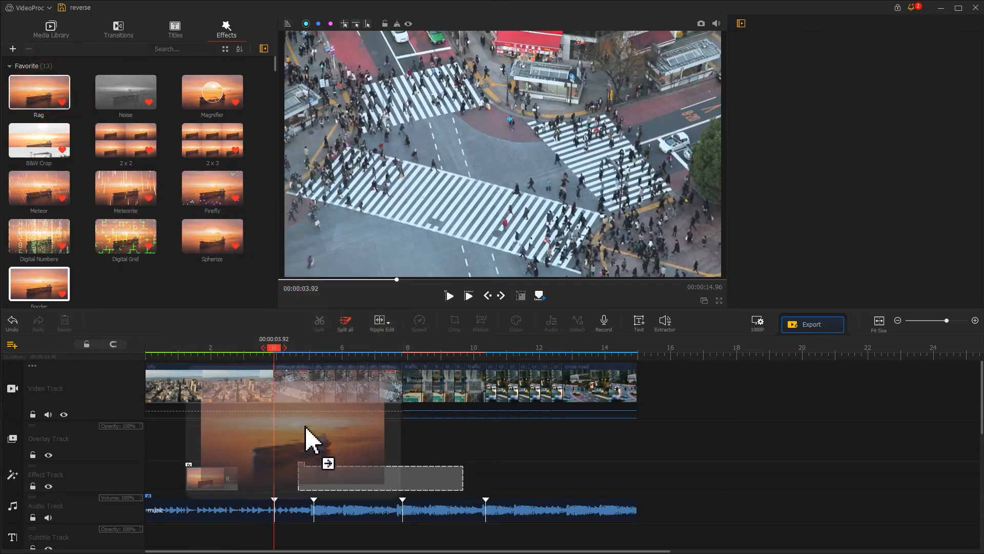
pyautogui.moveTo(307, 439); pyautogui.dragTo(423, 478)
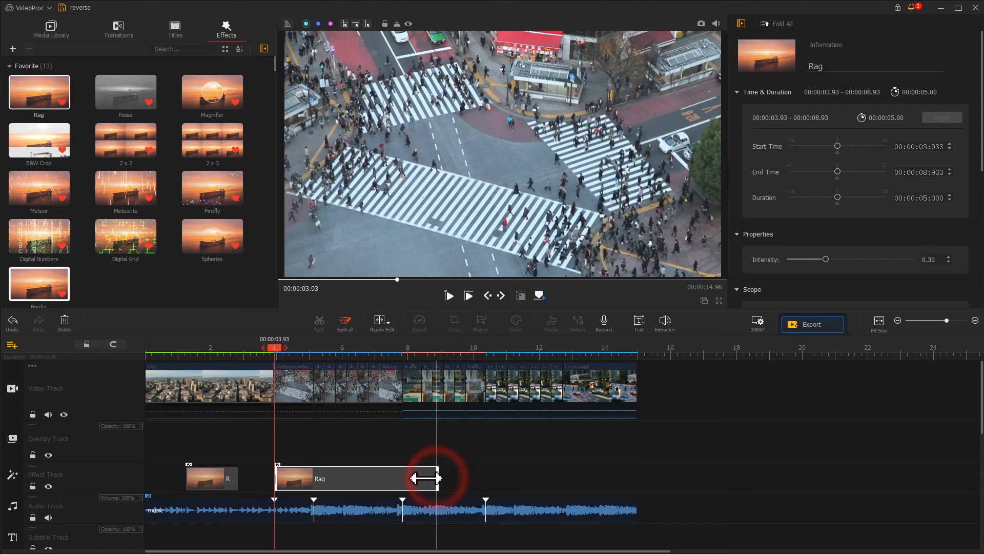
pyautogui.moveTo(427, 478); pyautogui.dragTo(308, 478)
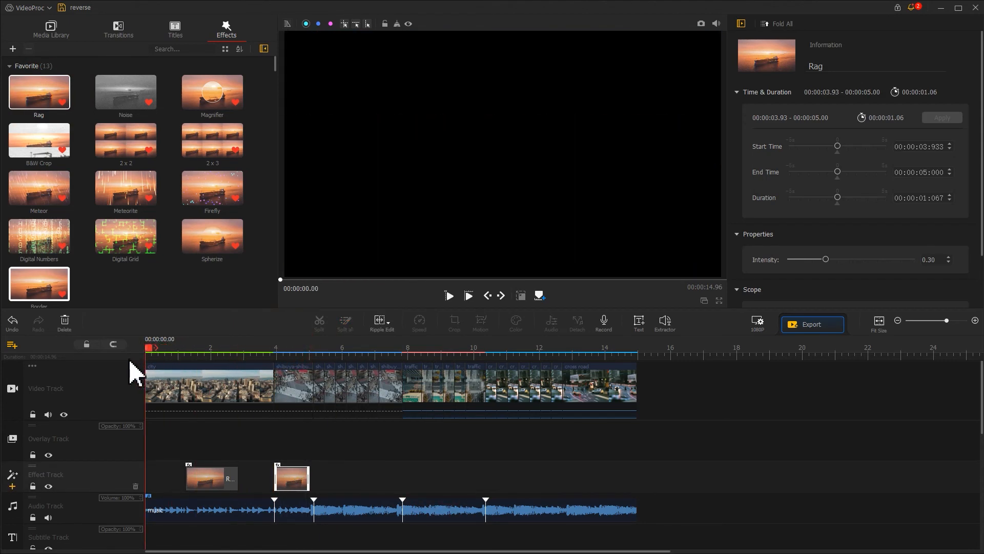
pyautogui.click(449, 295)
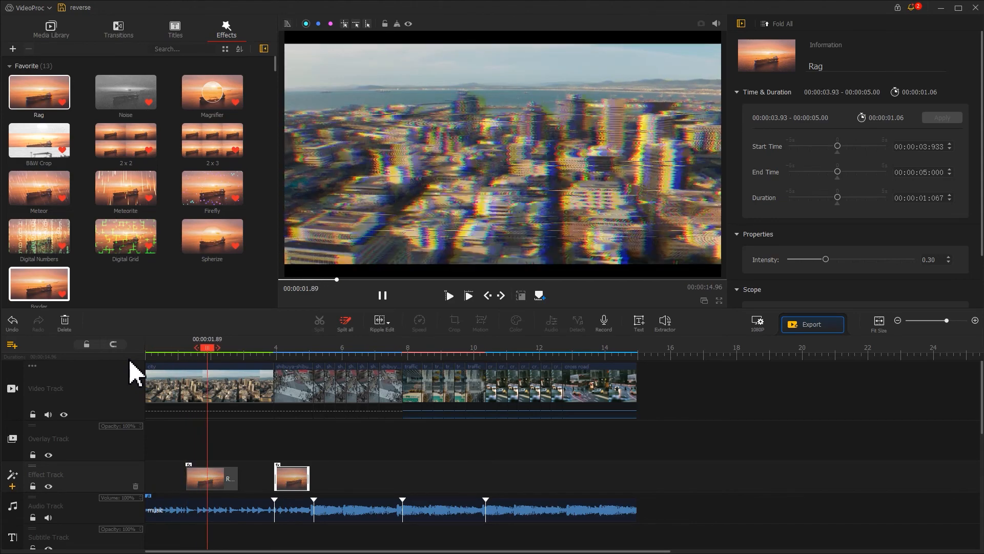